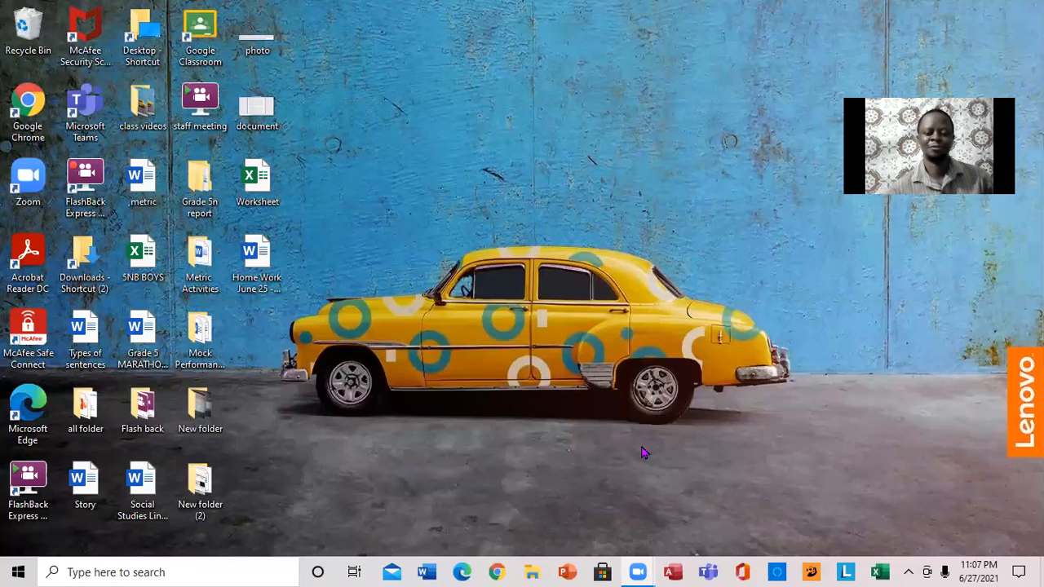
{"action": "mouse_move", "coordinate": [840, 206]}
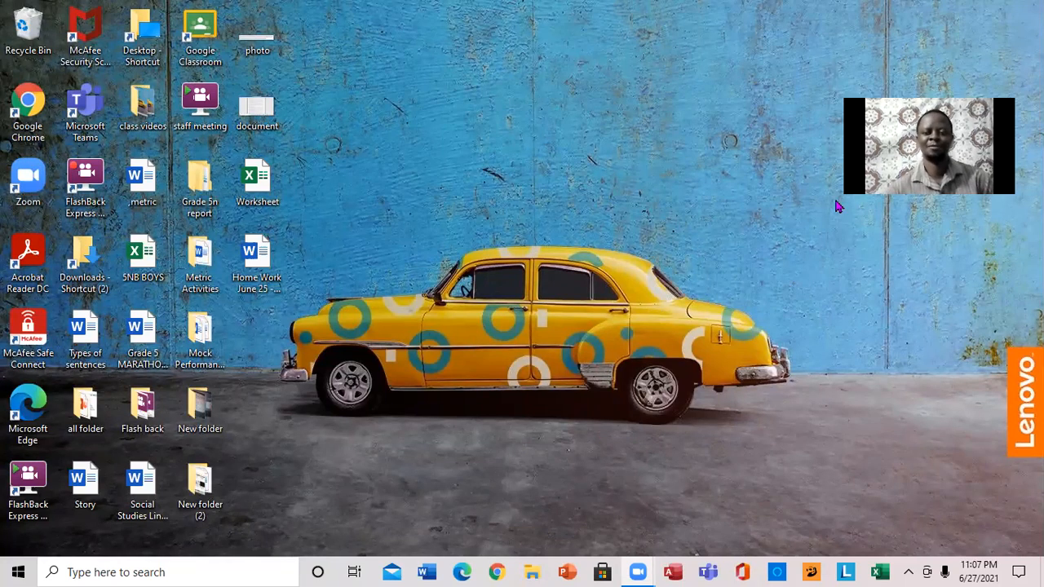
{"action": "mouse_move", "coordinate": [939, 384]}
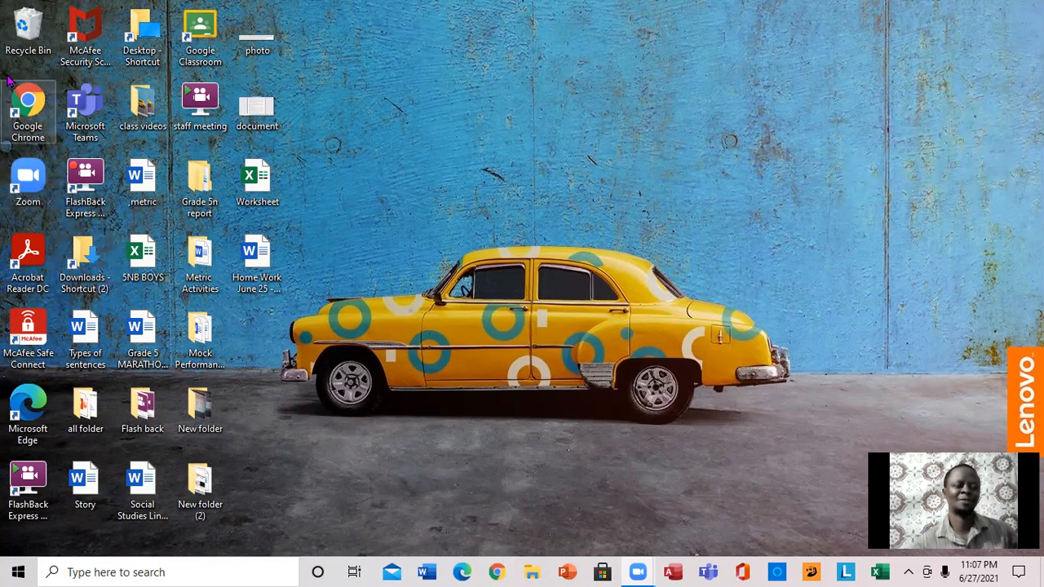
Launch Chrome and go to Gmail from the new-tab shortcut
{"action": "right_click", "coordinate": [28, 98]}
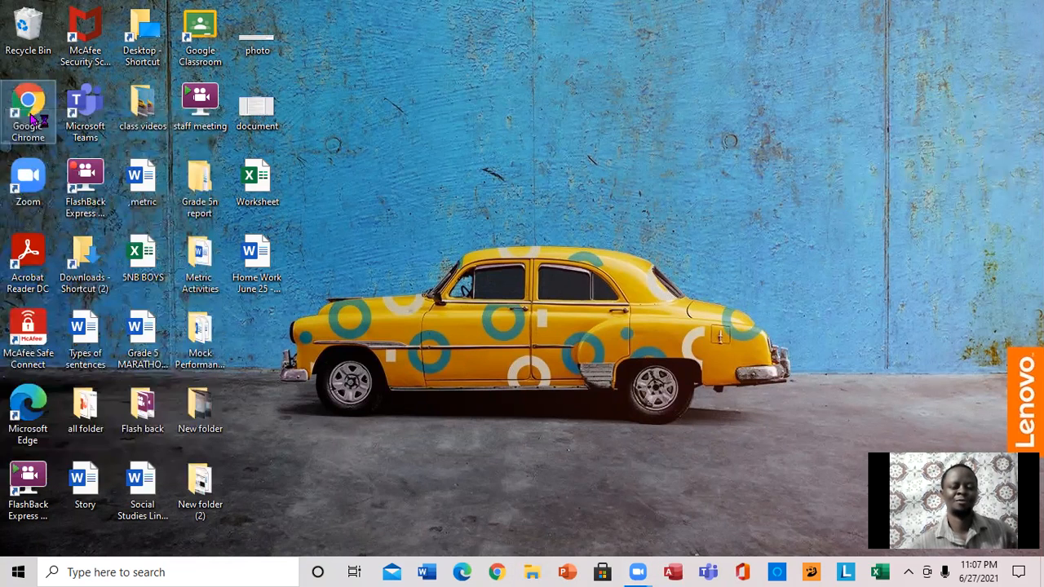
{"action": "left_click", "coordinate": [496, 571]}
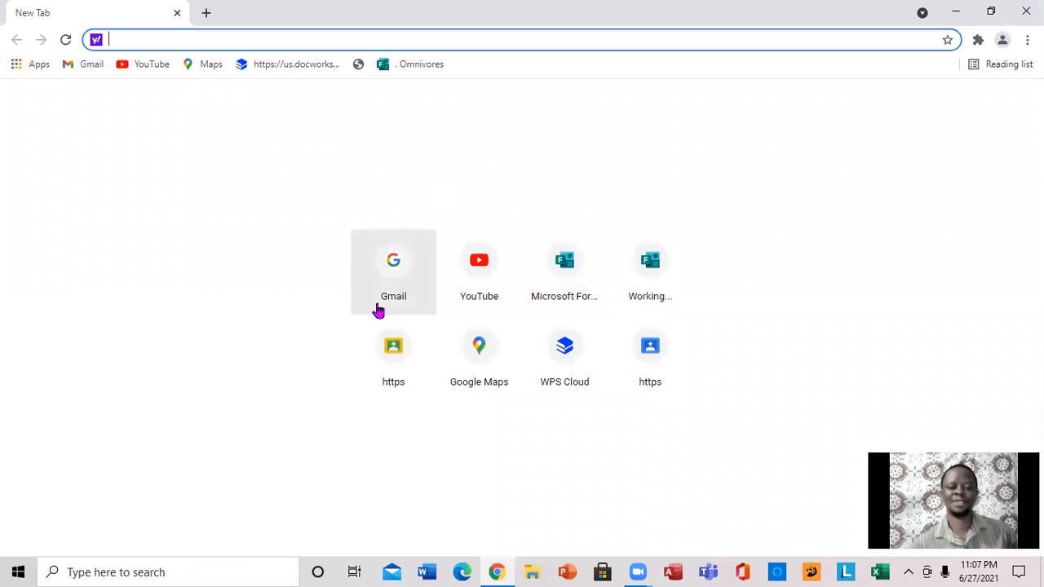
{"action": "mouse_move", "coordinate": [242, 81]}
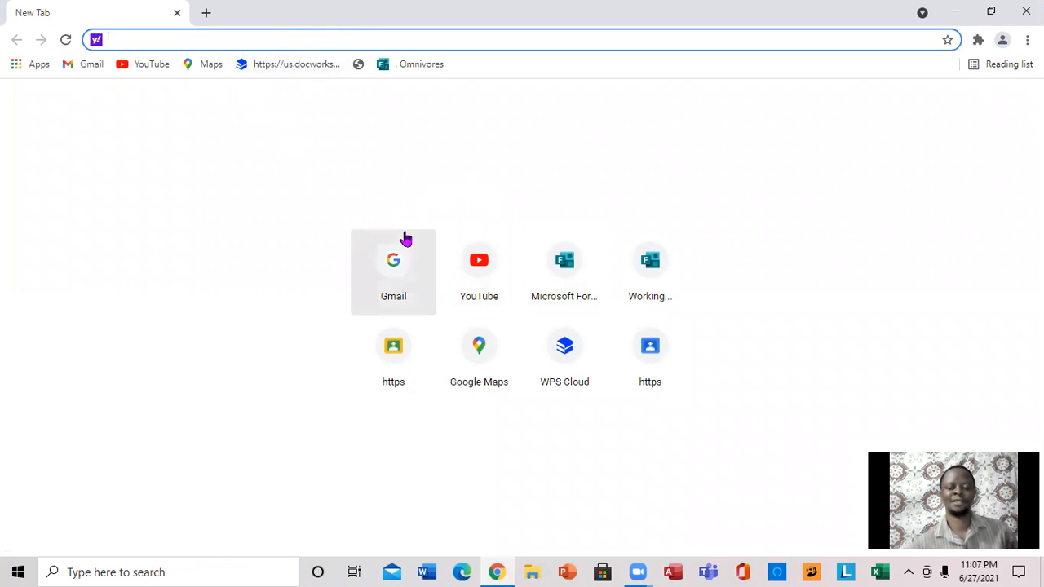
{"action": "left_click", "coordinate": [393, 261]}
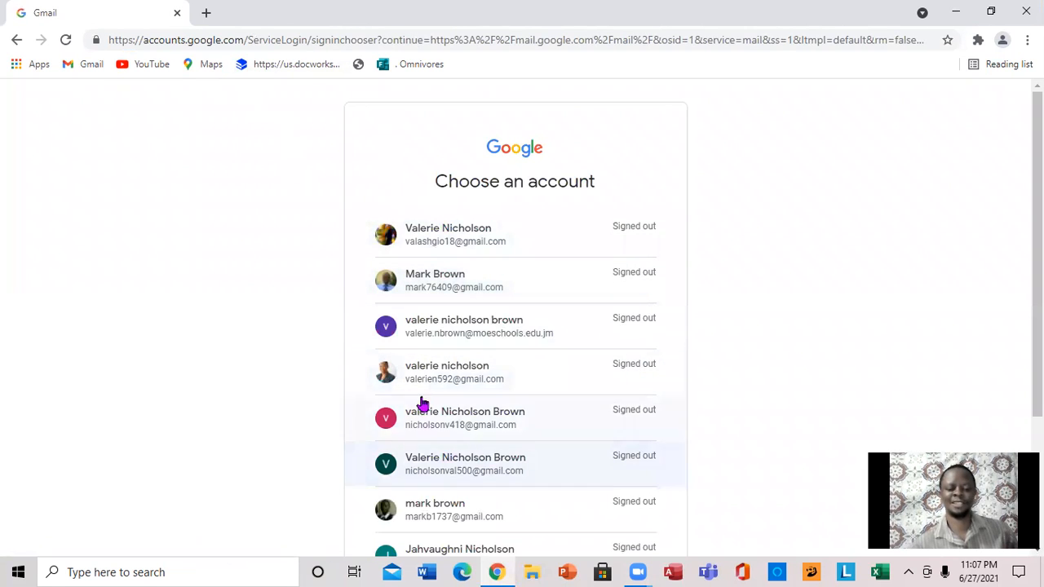
{"action": "mouse_move", "coordinate": [526, 486]}
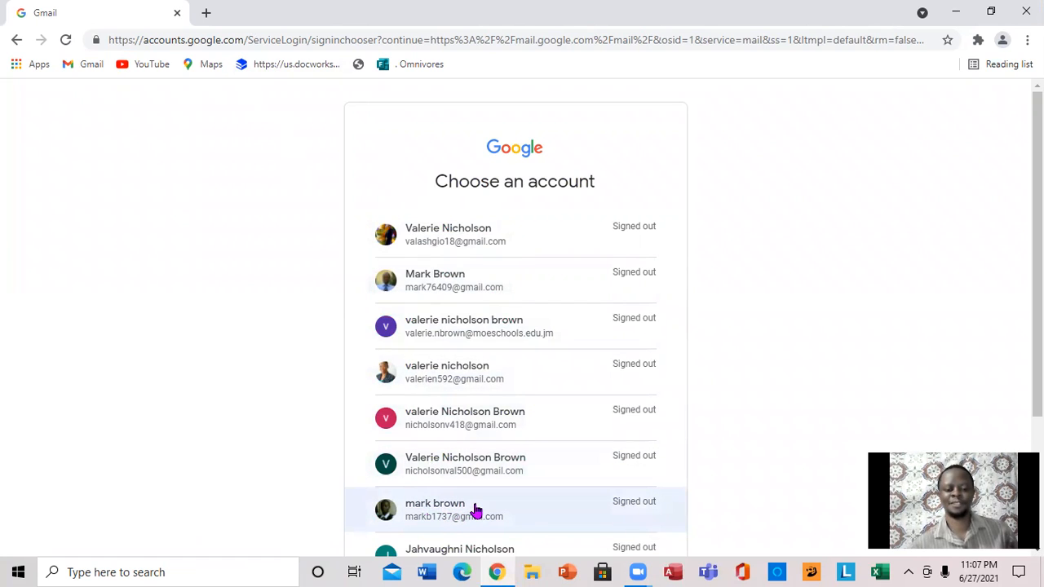
Choose the saved Google account and sign in with its password to reach the inbox
{"action": "left_click", "coordinate": [434, 509]}
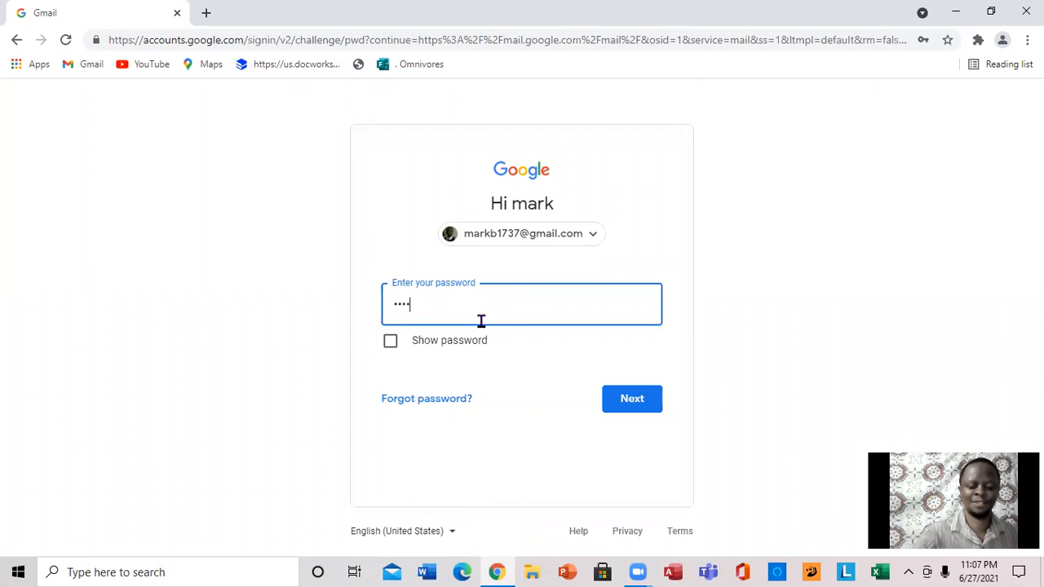
{"action": "type", "text": "••••"}
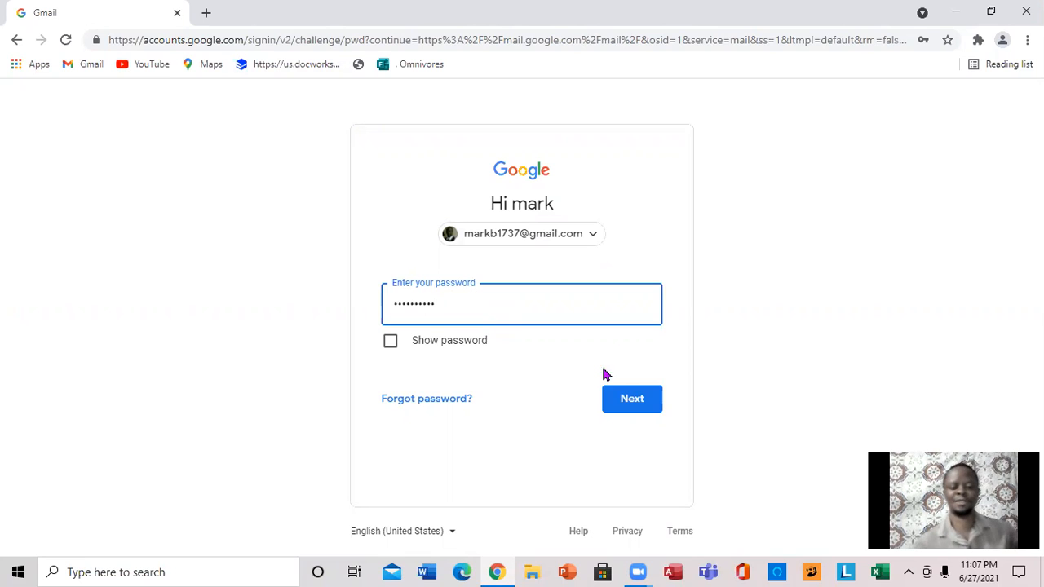
{"action": "left_click", "coordinate": [633, 398]}
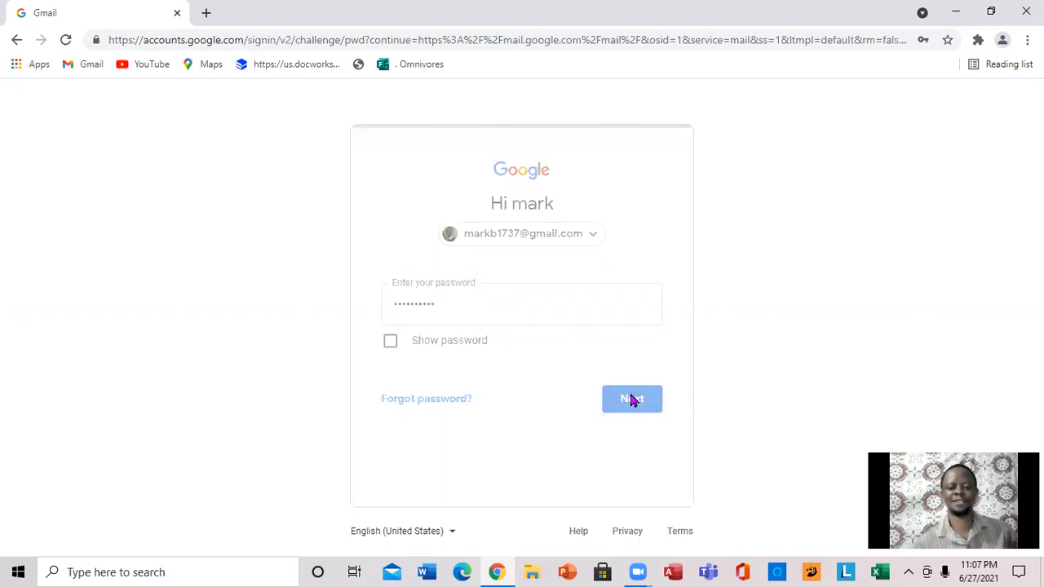
{"action": "left_click", "coordinate": [632, 398]}
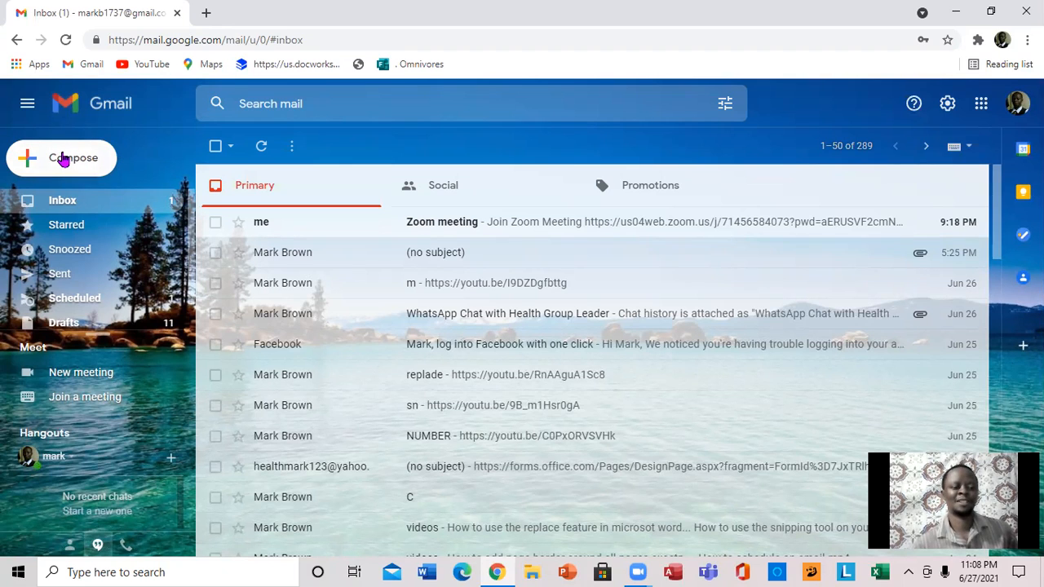
Compose a new message to mark brown and begin the subject with 'Fil'
{"action": "left_click", "coordinate": [62, 156]}
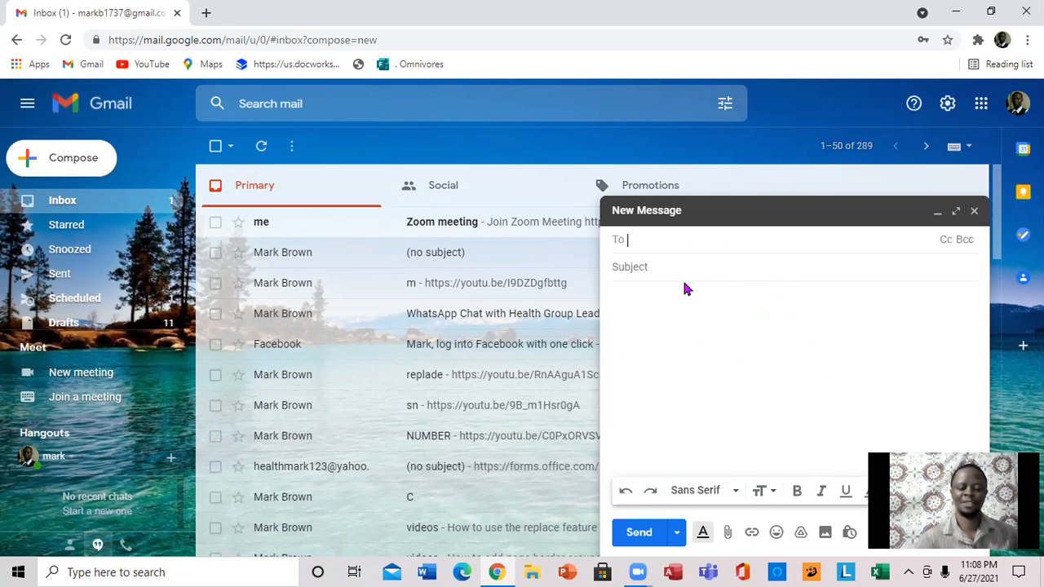
{"action": "type", "text": "m"}
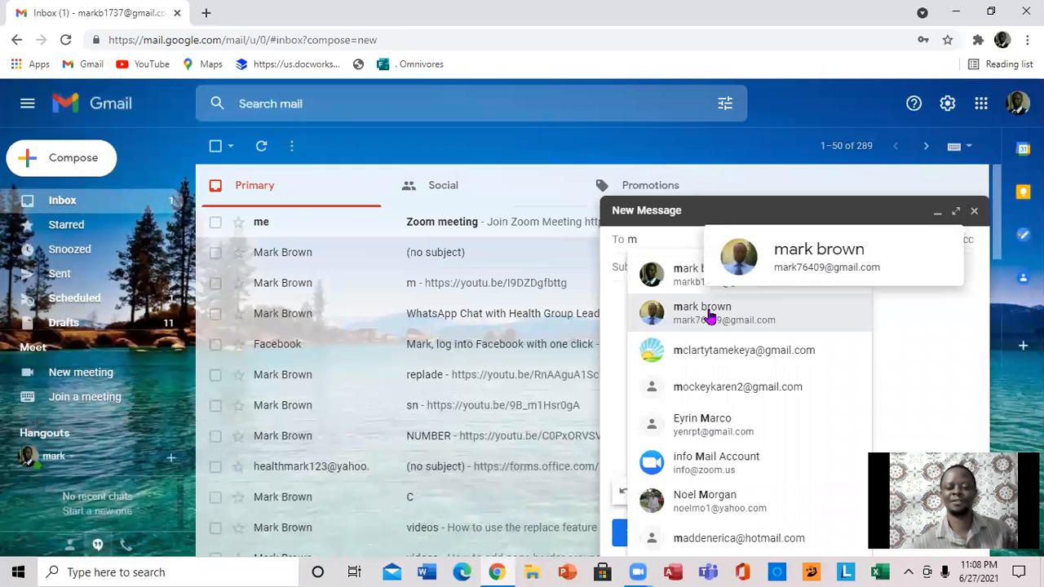
{"action": "left_click", "coordinate": [702, 314]}
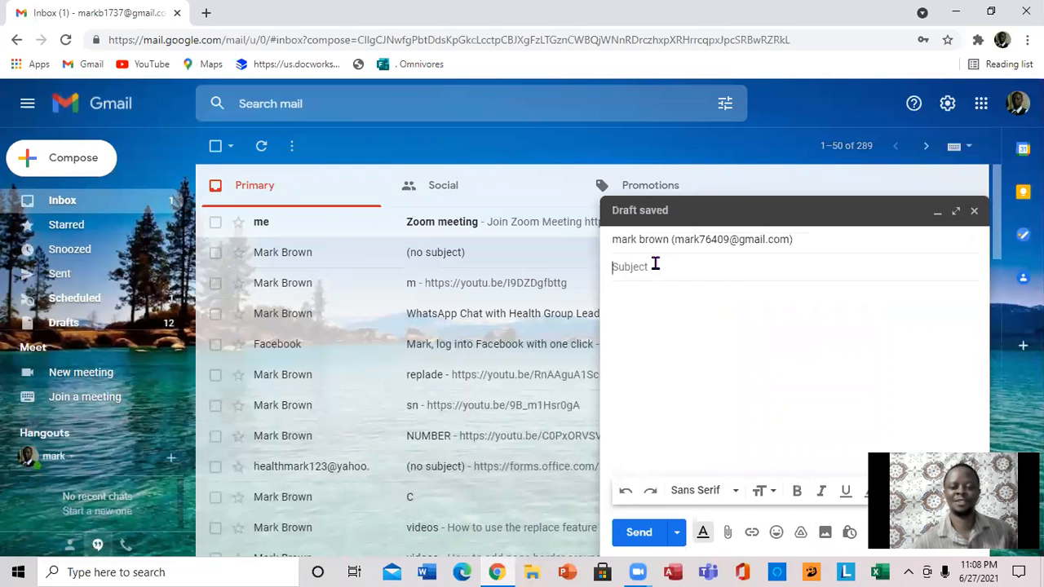
{"action": "type", "text": "B"}
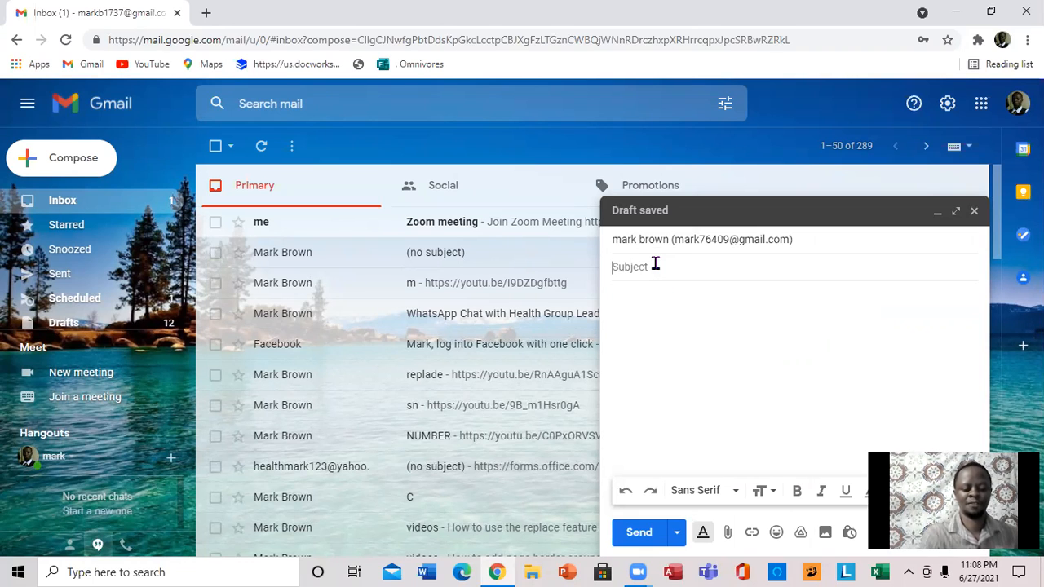
{"action": "type", "text": "Fil"}
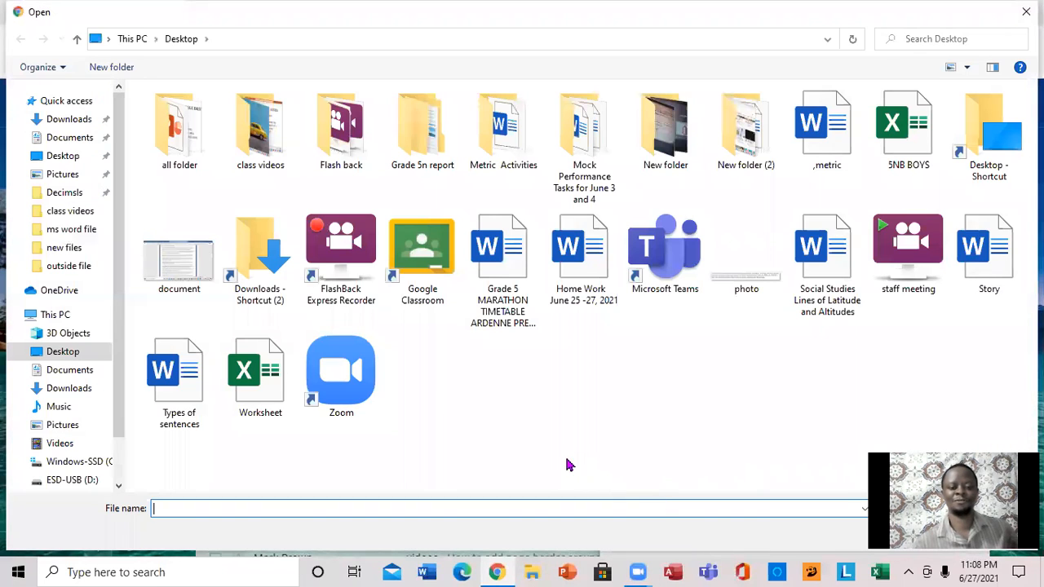
Attach 'Types of sentences.docx' from the Desktop to the draft
{"action": "left_click", "coordinate": [180, 372]}
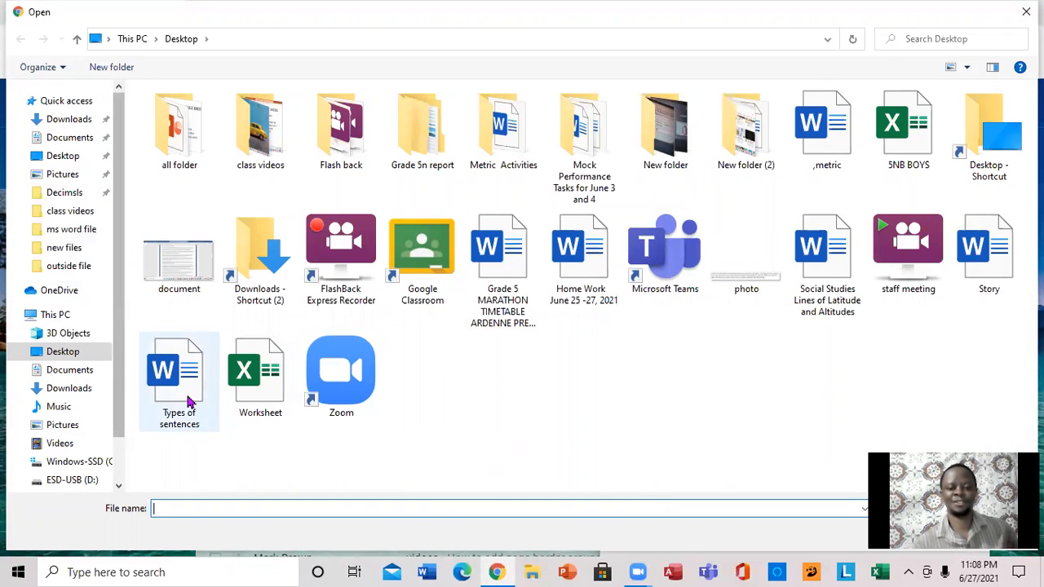
{"action": "left_click", "coordinate": [180, 372]}
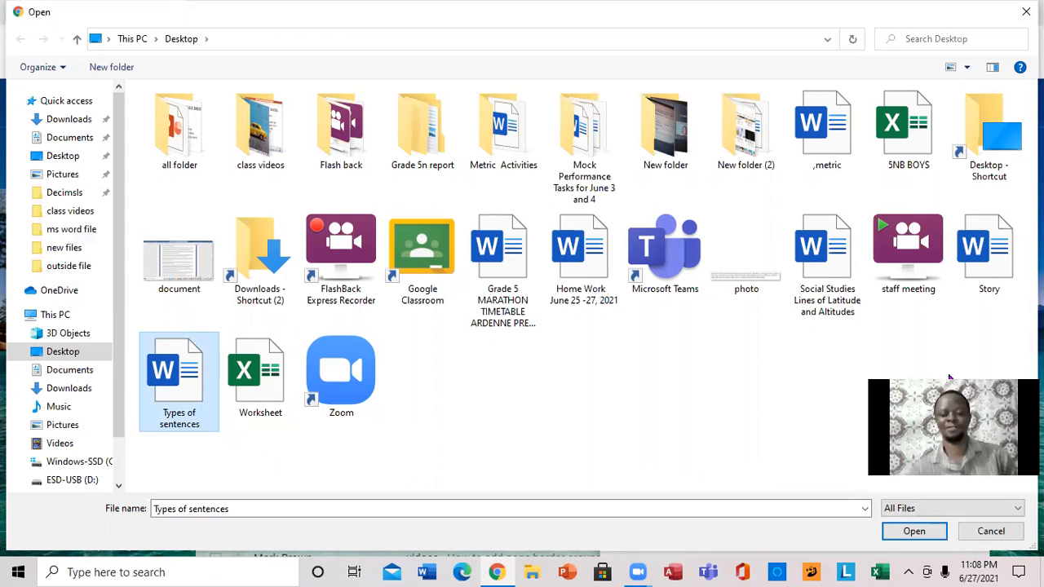
{"action": "left_click", "coordinate": [914, 532]}
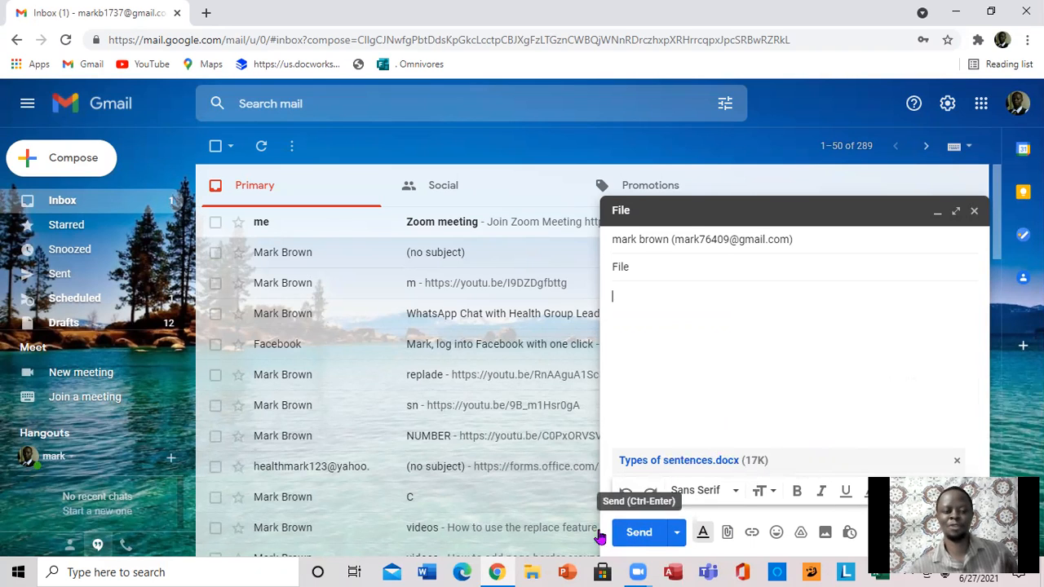
Reveal the Schedule send option beside the Send button
{"action": "left_click", "coordinate": [676, 532]}
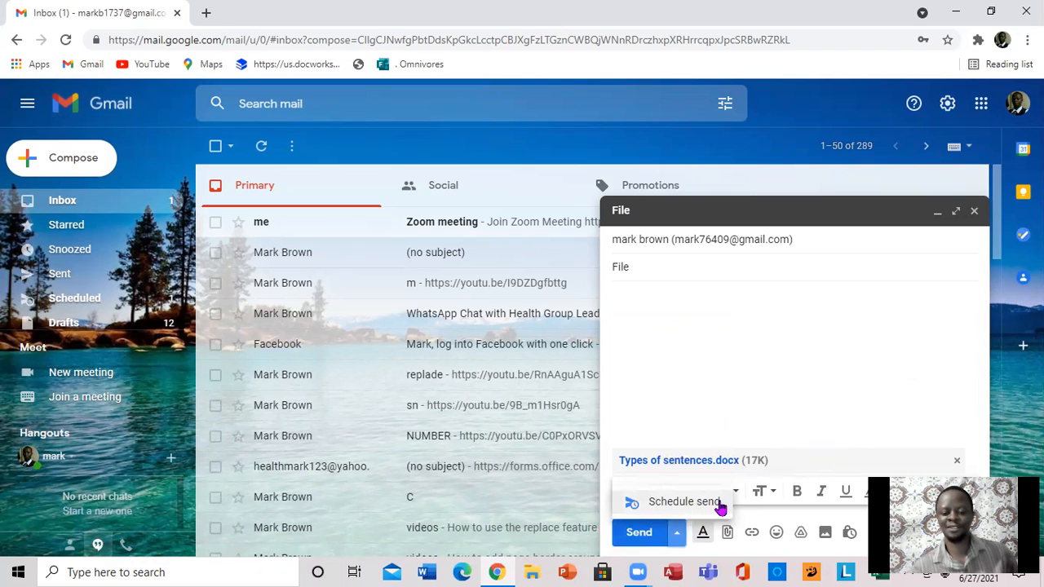
{"action": "mouse_move", "coordinate": [695, 506]}
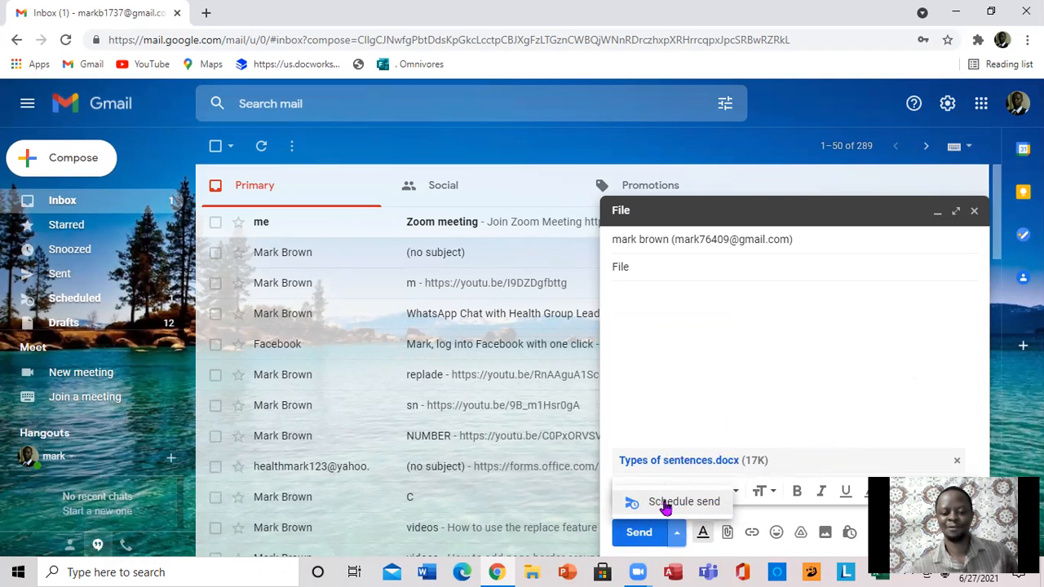
Schedule the message to send Tomorrow morning, Jun 28 at 8:00 AM
{"action": "left_click", "coordinate": [684, 502]}
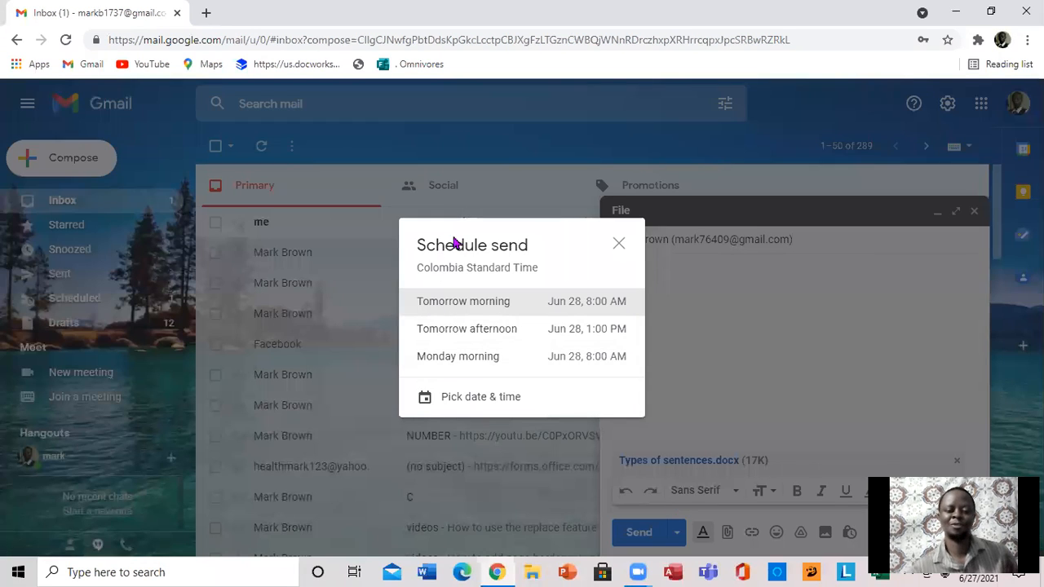
{"action": "mouse_move", "coordinate": [432, 308]}
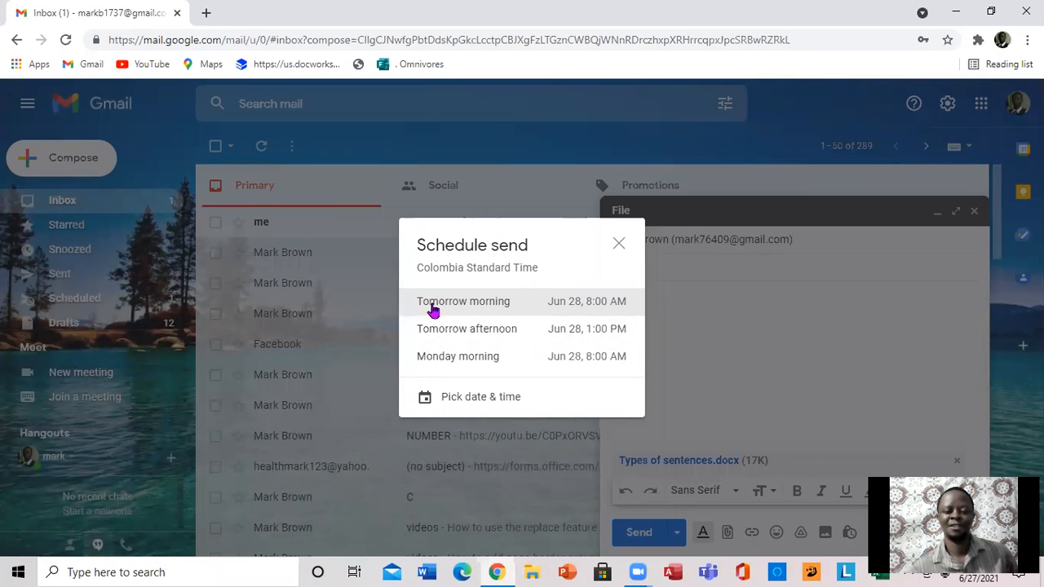
{"action": "mouse_move", "coordinate": [539, 293]}
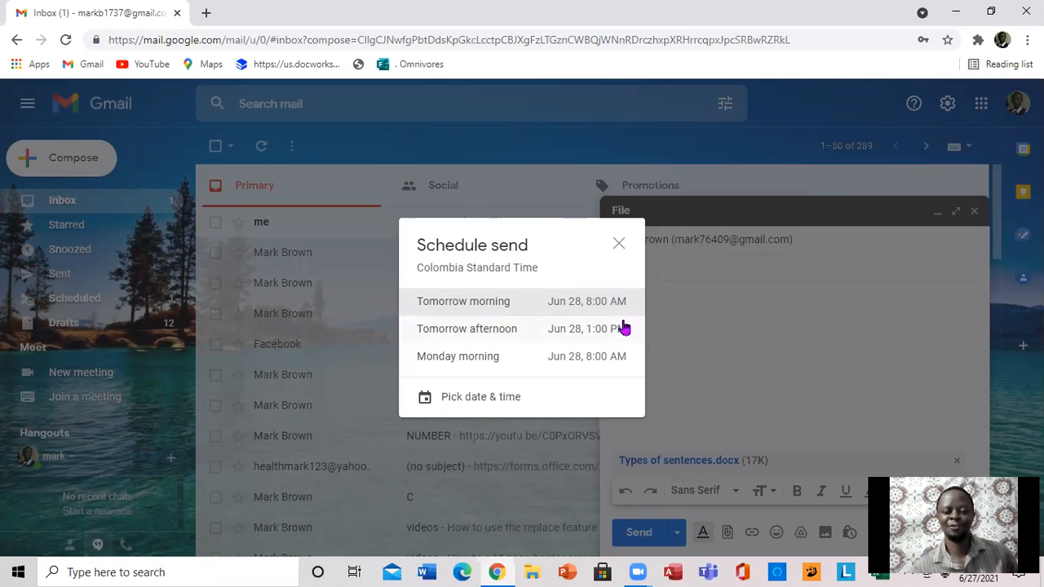
{"action": "mouse_move", "coordinate": [513, 359]}
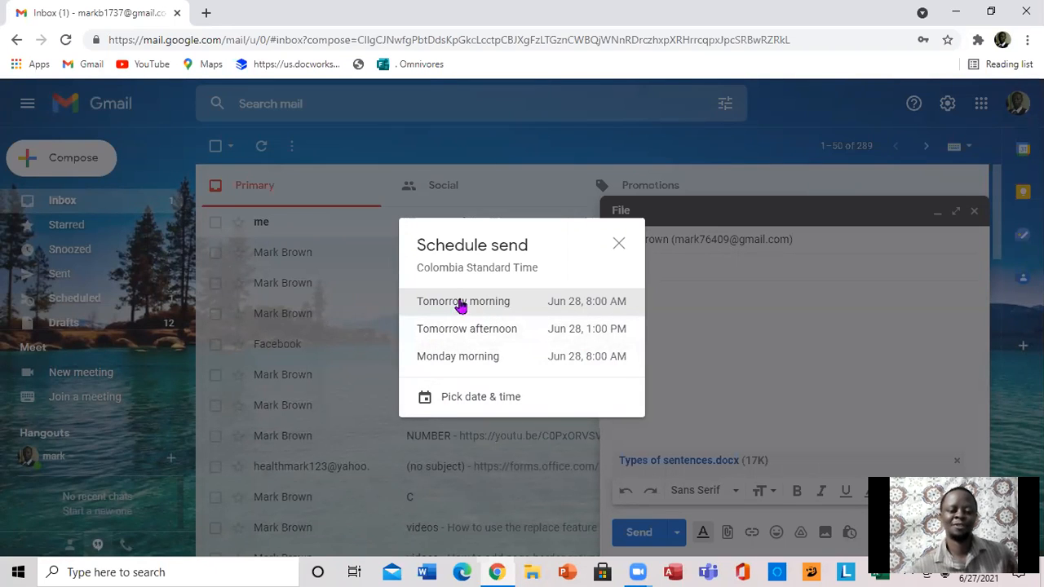
{"action": "left_click", "coordinate": [464, 300]}
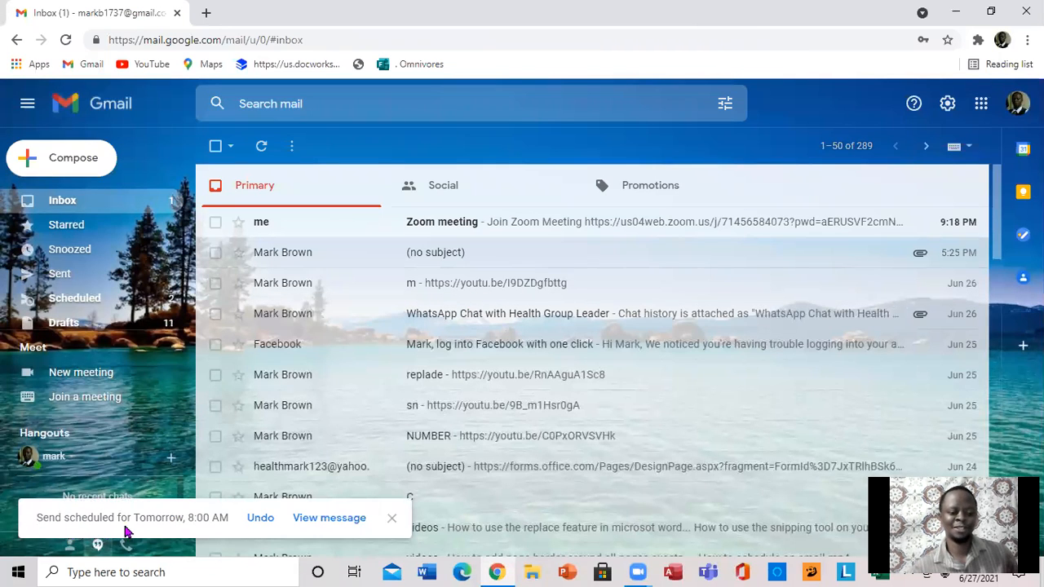
{"action": "mouse_move", "coordinate": [220, 530]}
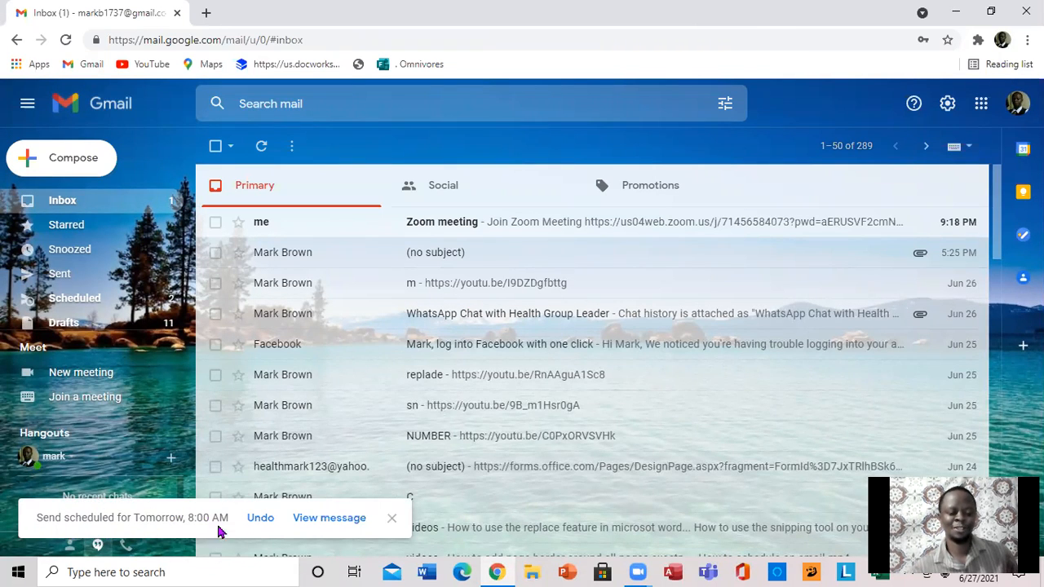